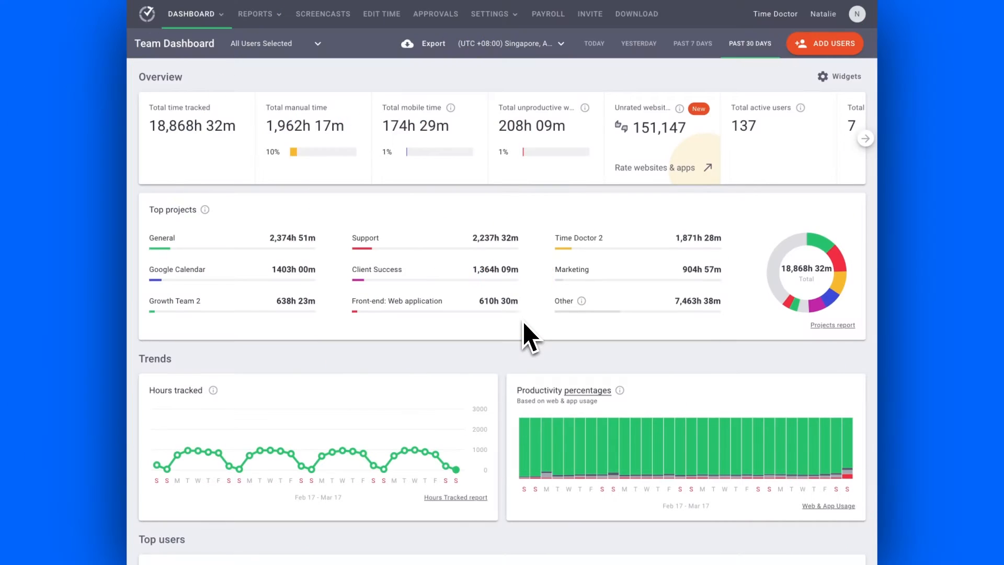
- Show the Team Dashboard for all users and groups over the past 7 days (4,600h 37m)
scroll(down, 3)
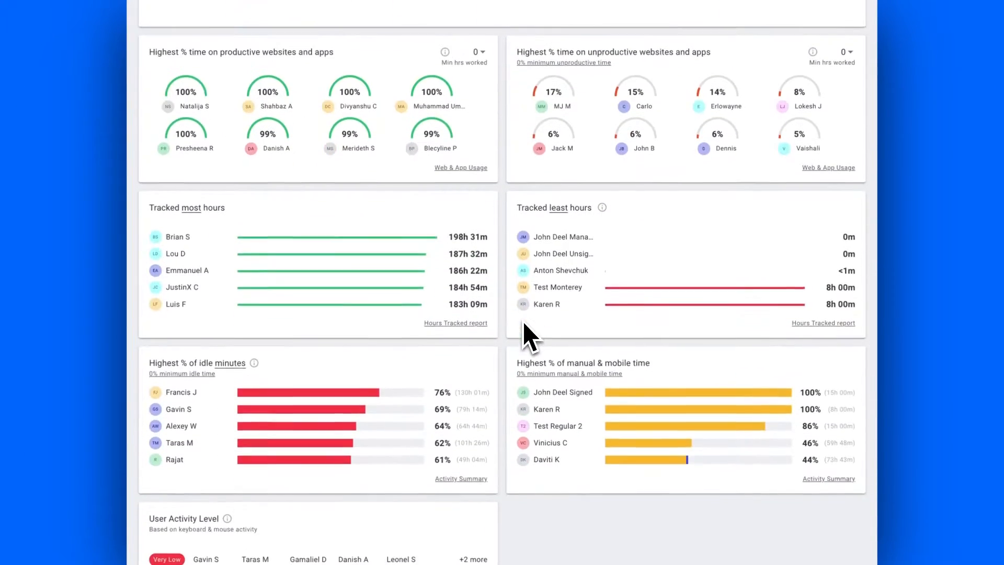
scroll(down, 3)
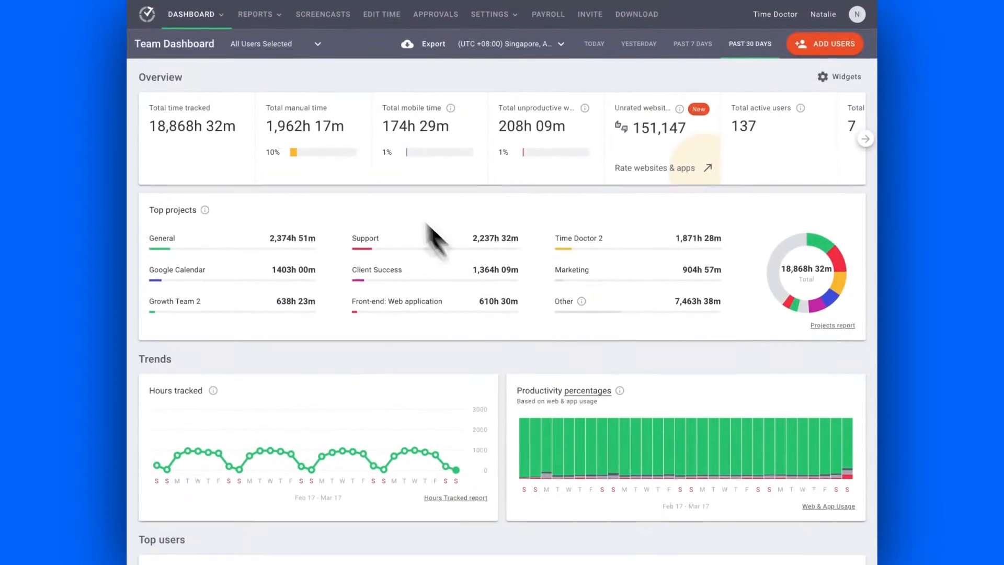
click(274, 44)
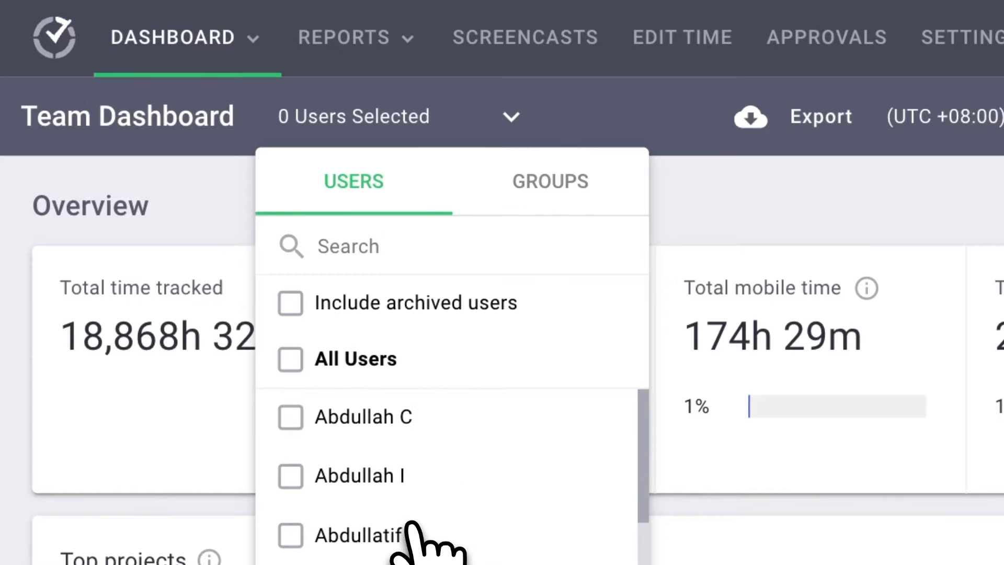
click(550, 181)
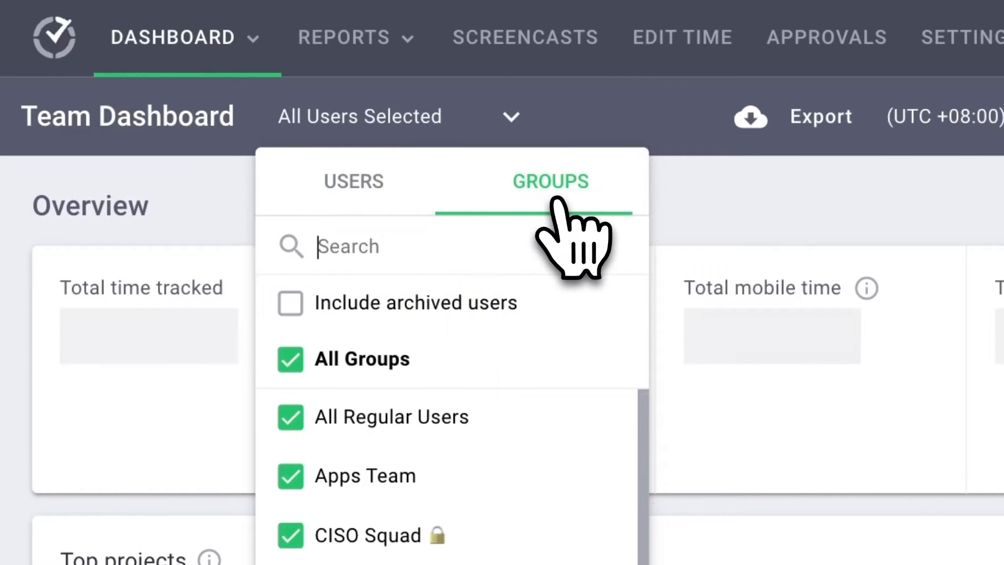
scroll(down, 3)
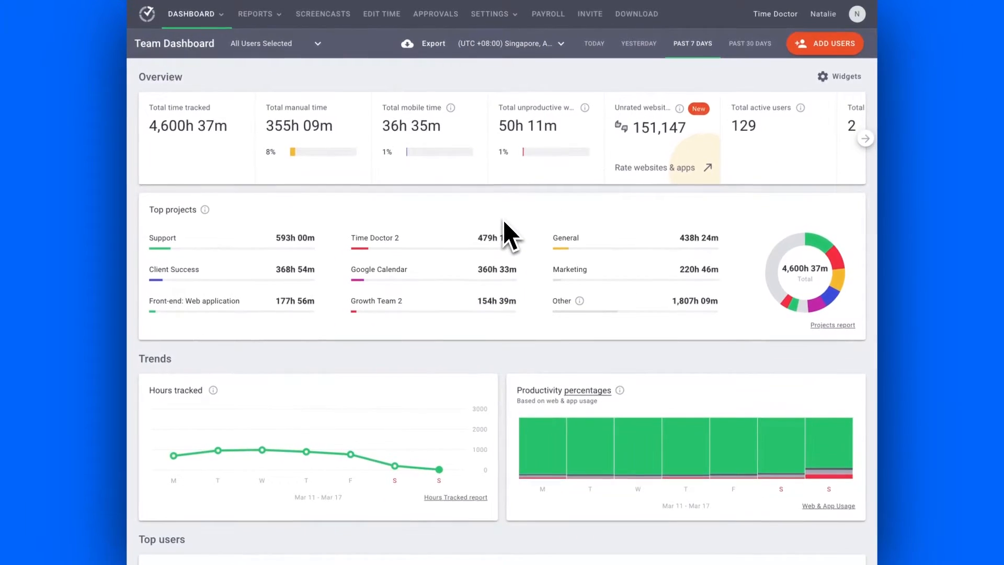
scroll(down, 3)
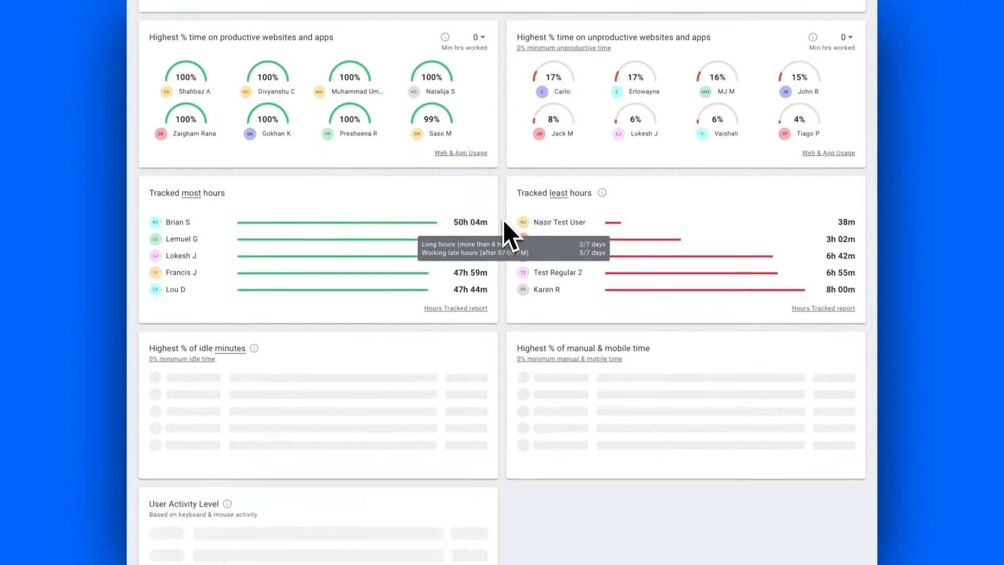
scroll(down, 3)
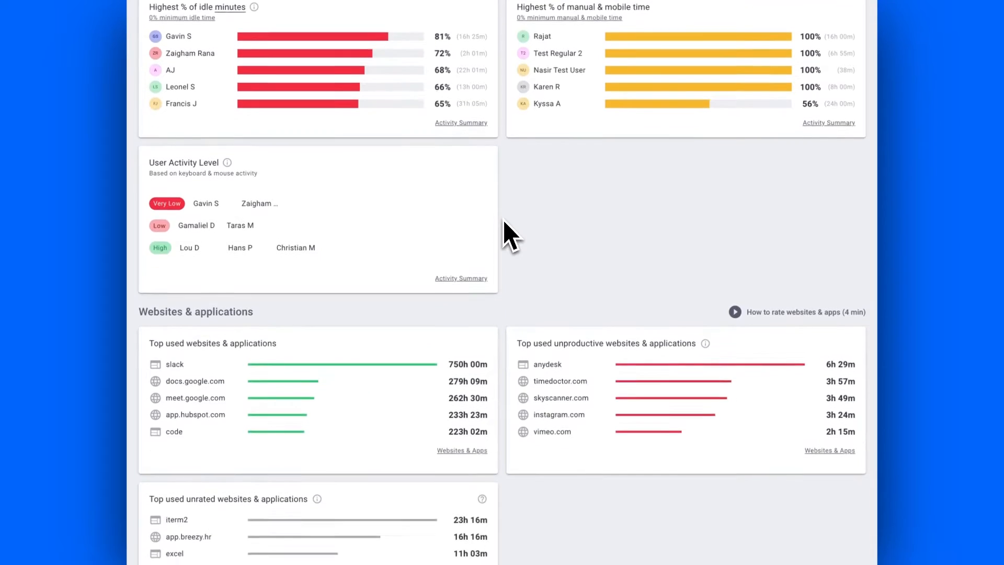
scroll(down, 3)
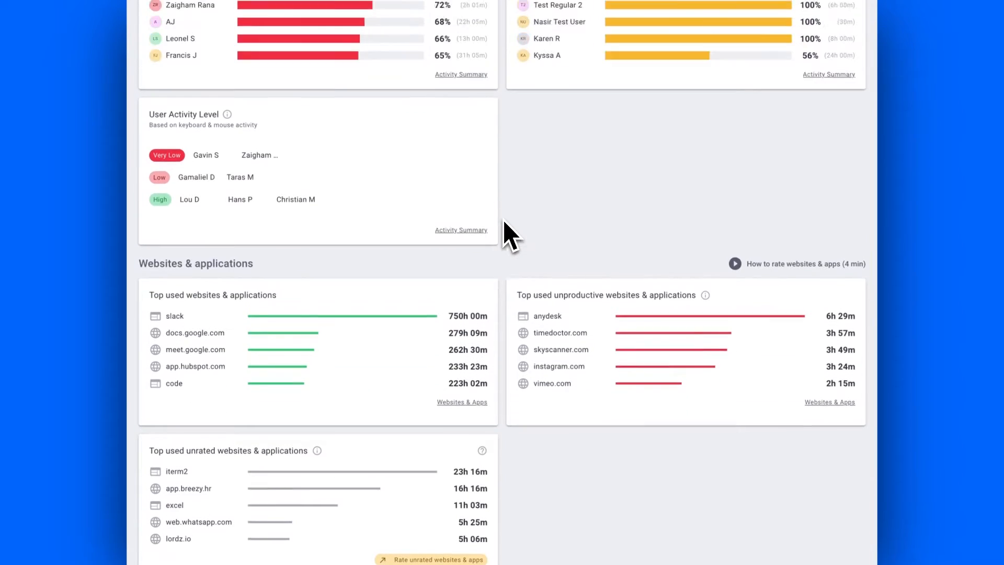
scroll(up, 3)
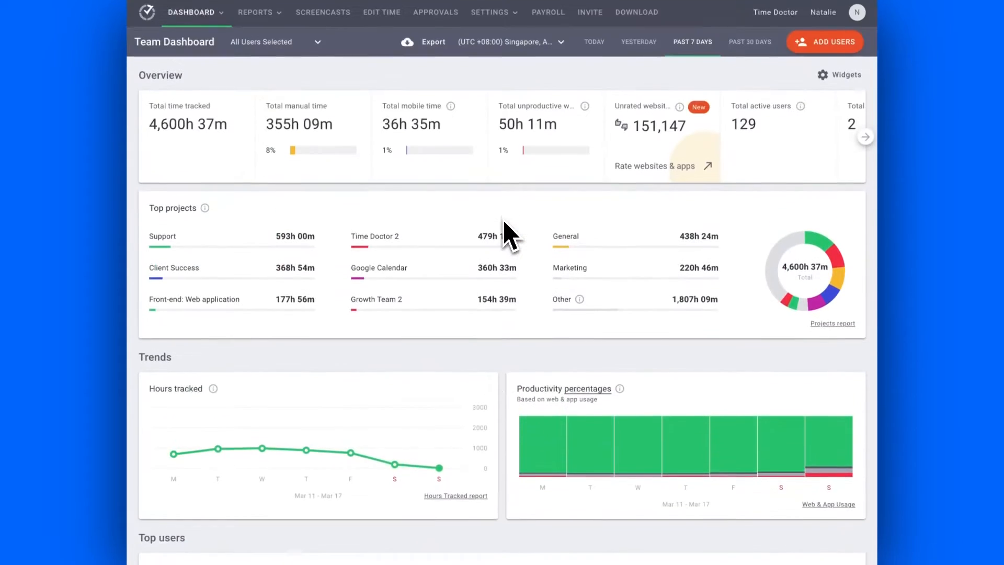
mouse_move(542, 442)
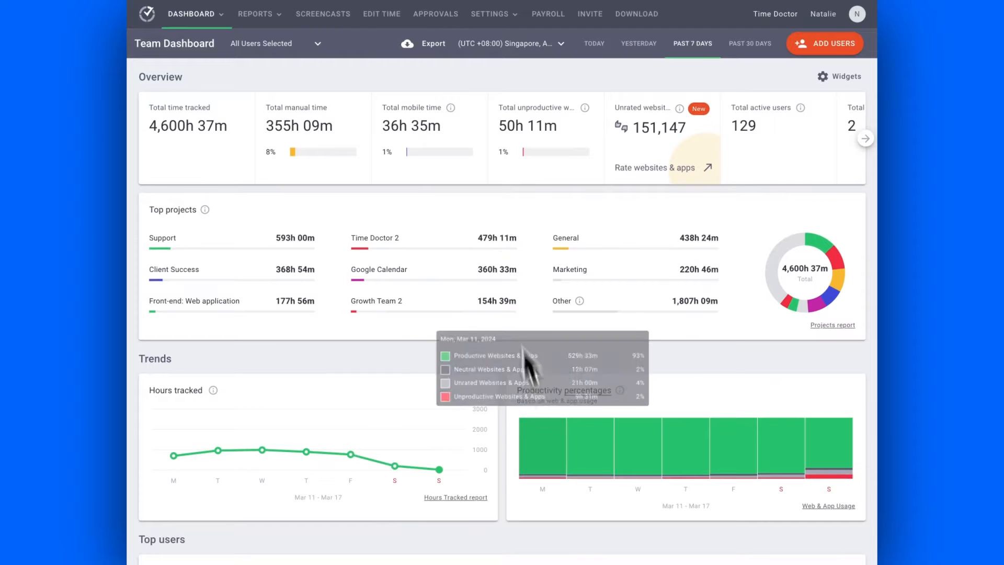
mouse_move(458, 477)
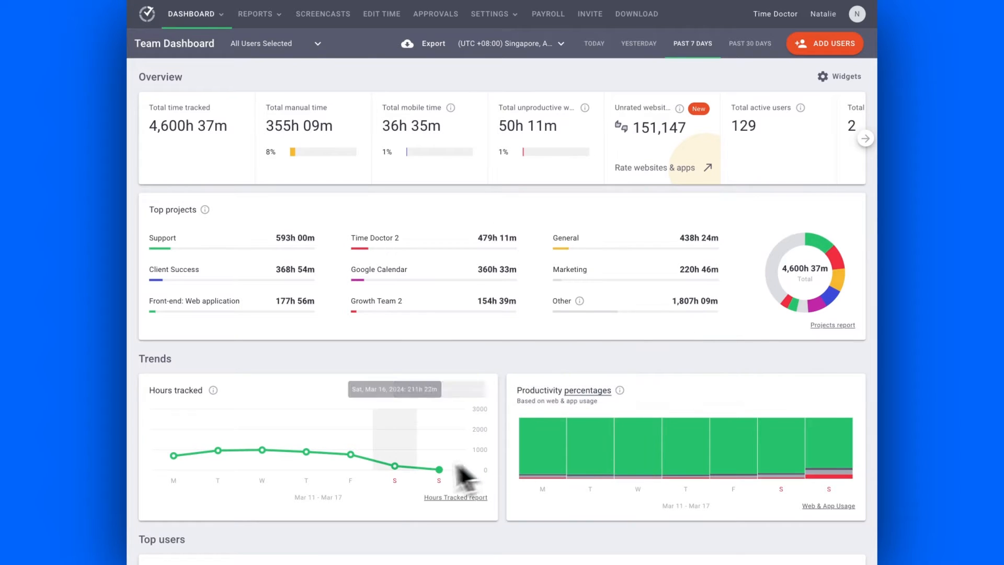
mouse_move(435, 557)
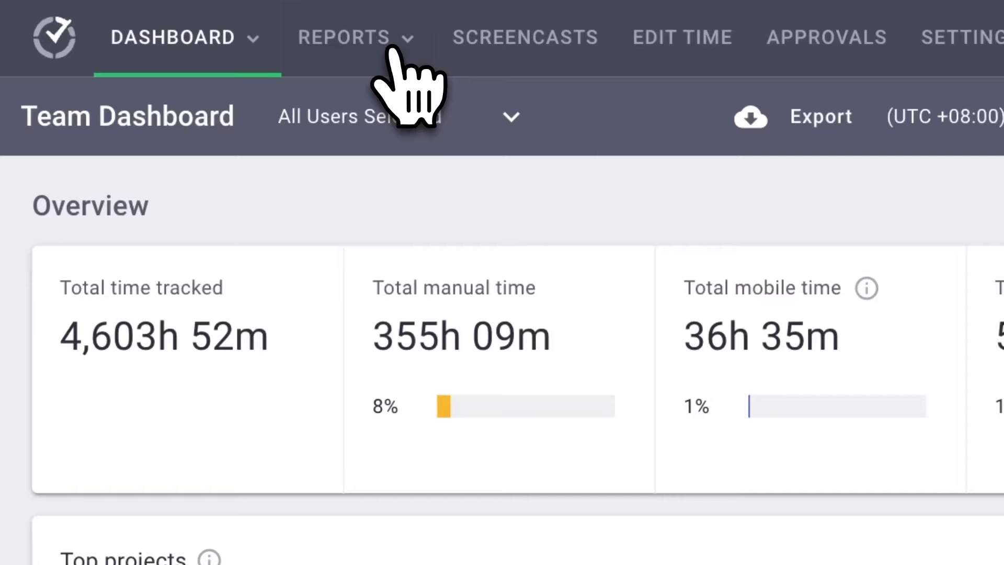
- Open the Timeline report for Mar 13, 2024 and scroll through each user's tracked time
click(344, 36)
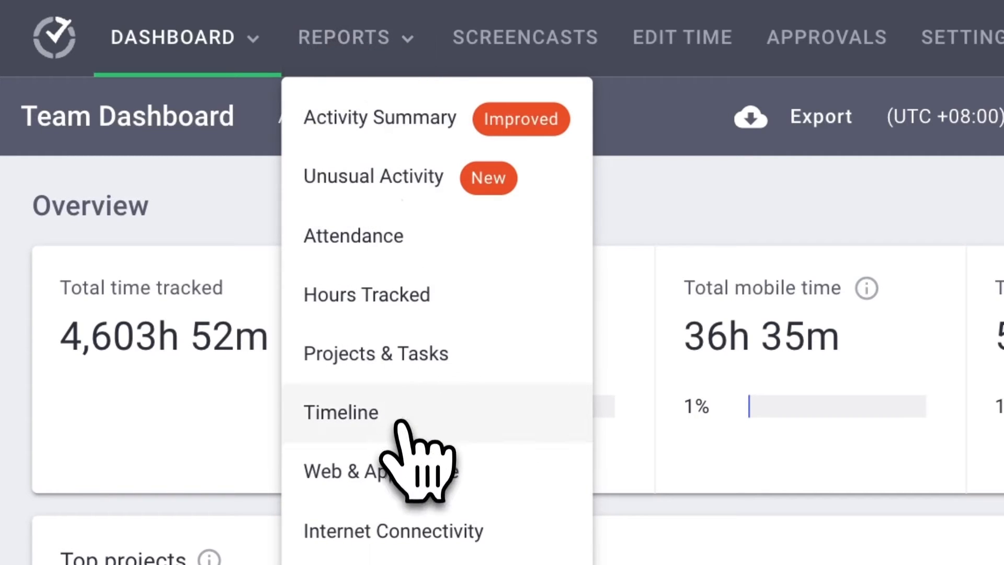
click(340, 411)
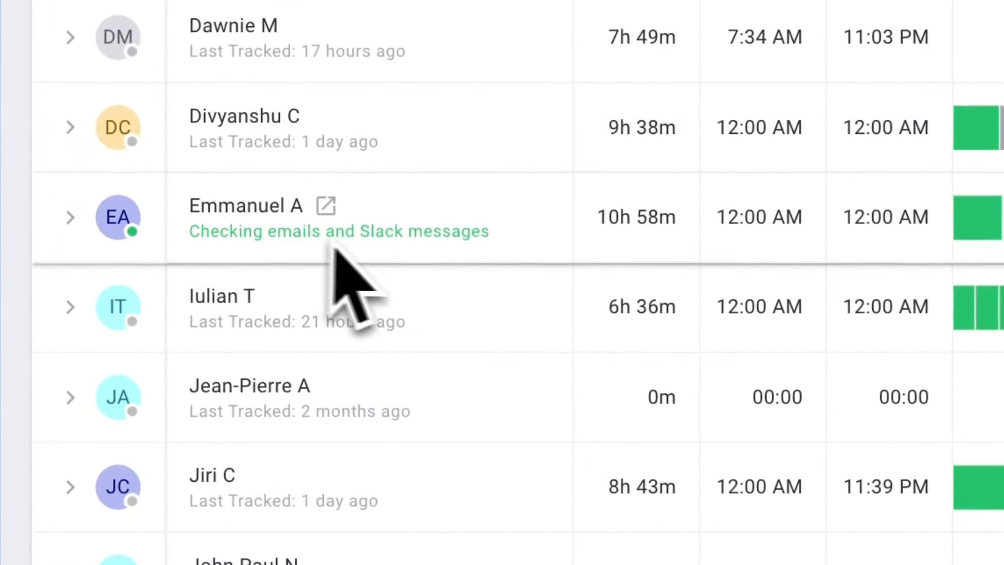
scroll(down, 3)
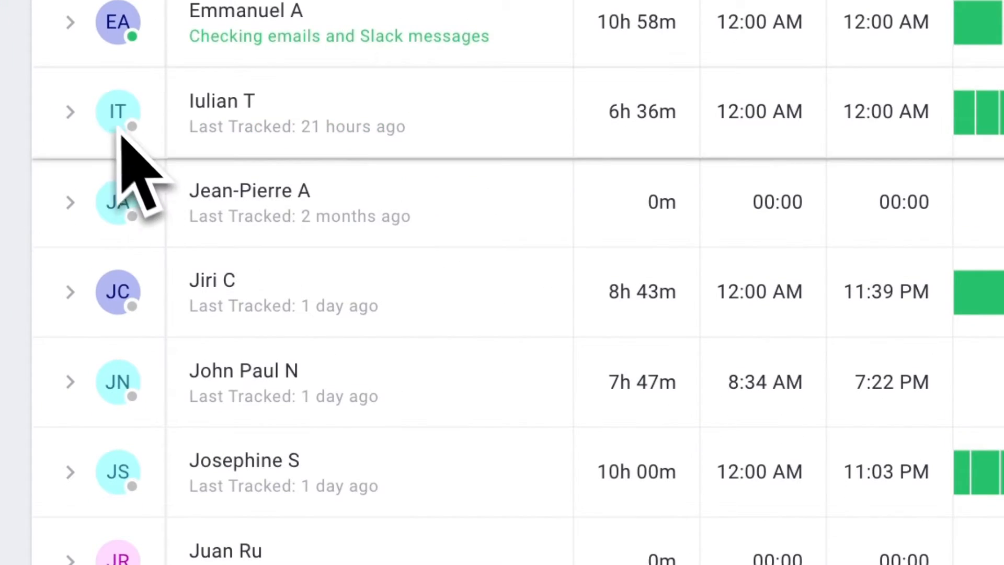
scroll(down, 3)
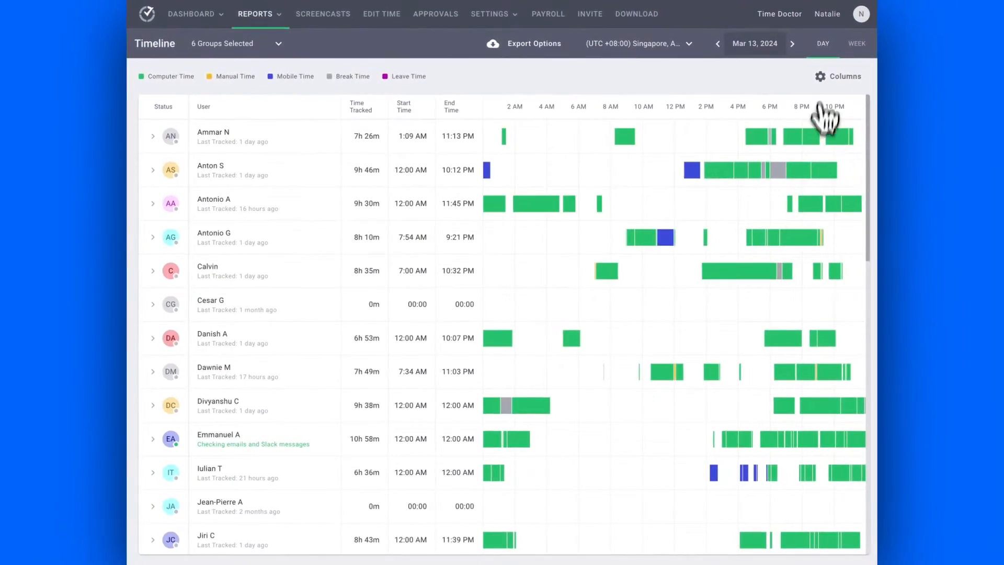
- View the Timeline report by week for Mar 11–17, 2024, scrolling through the user rows
click(856, 43)
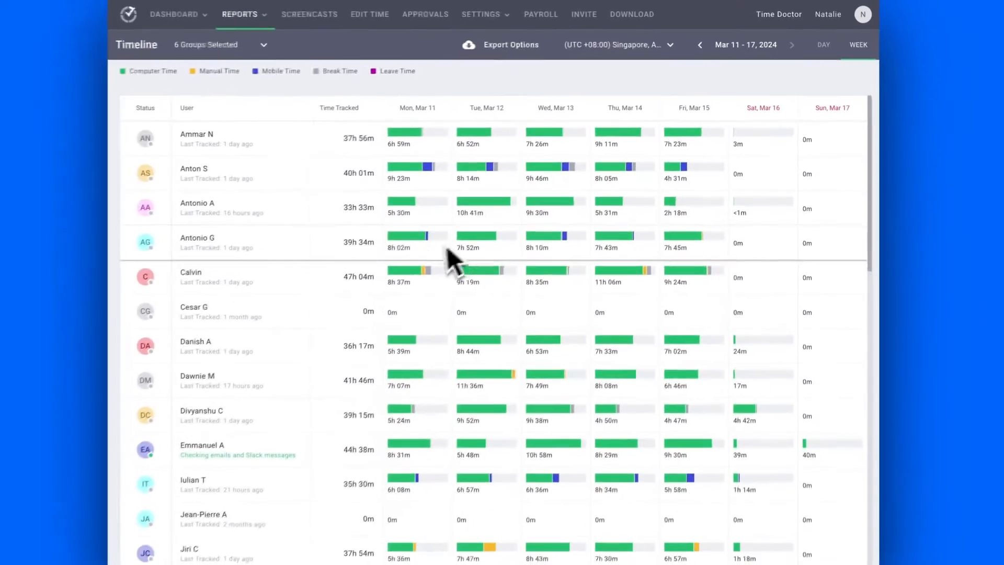
scroll(down, 3)
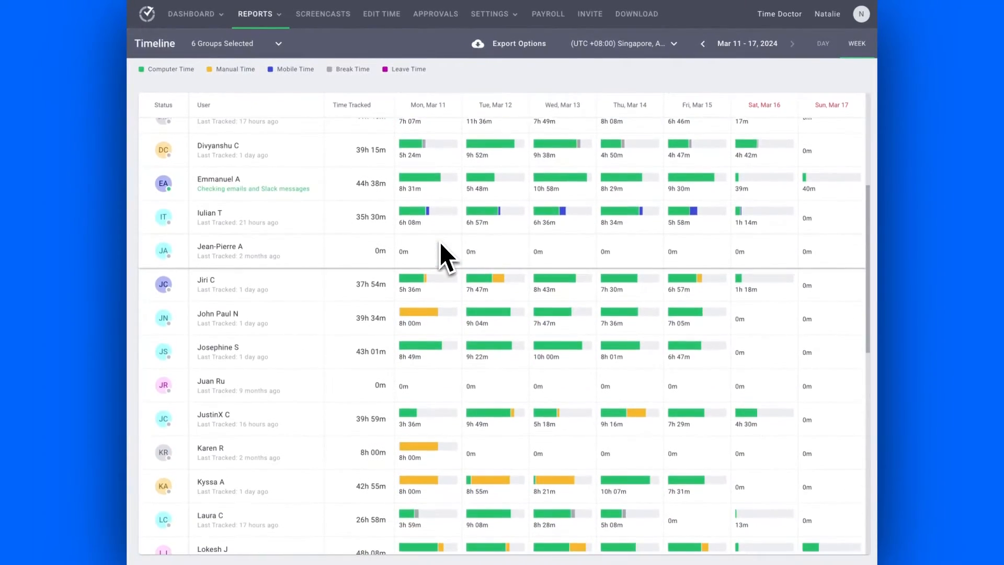
scroll(down, 3)
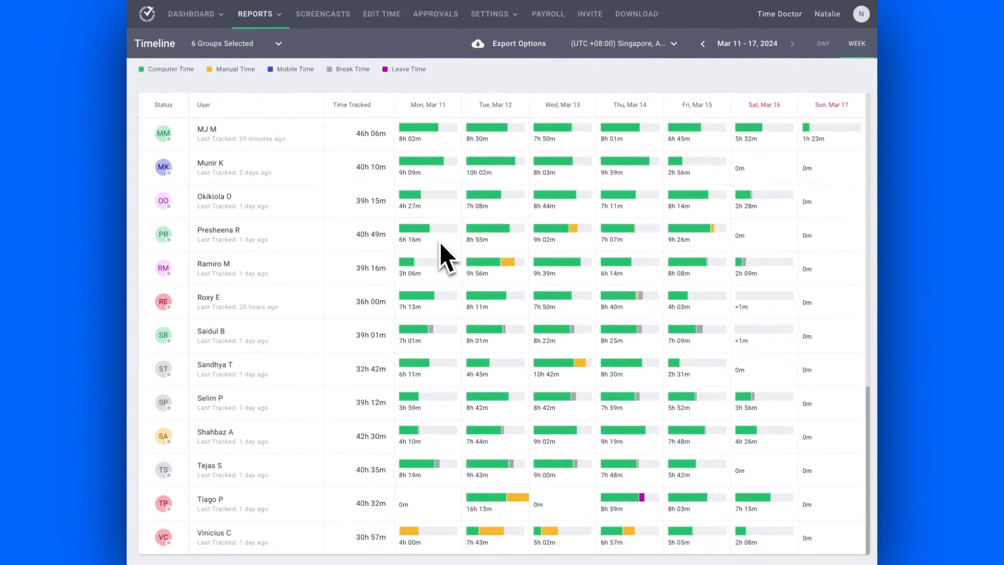
scroll(down, 3)
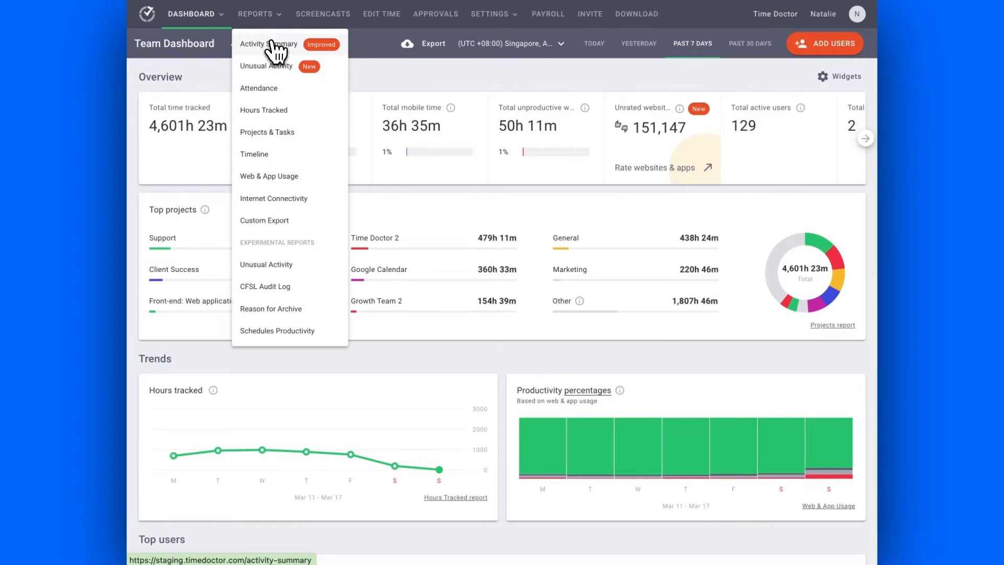
- Sort the March 2024 Activity Summary by idle minutes and activity level, then return to Dashboard
click(268, 43)
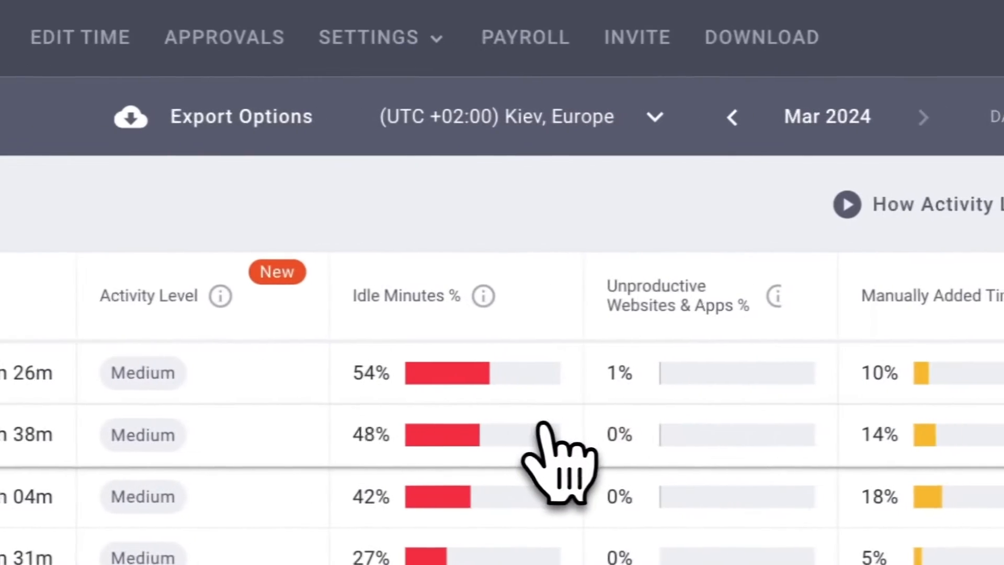
scroll(down, 3)
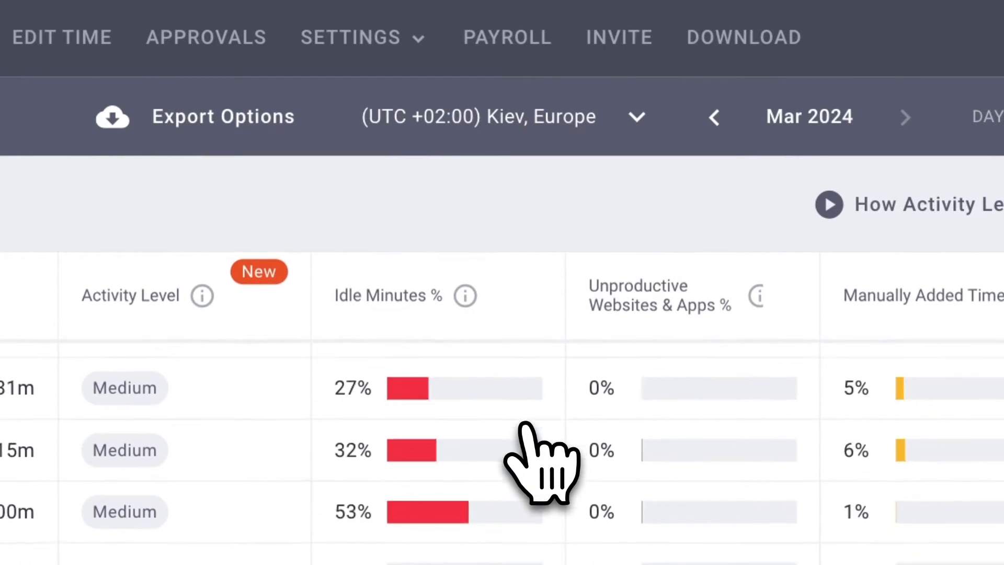
click(659, 295)
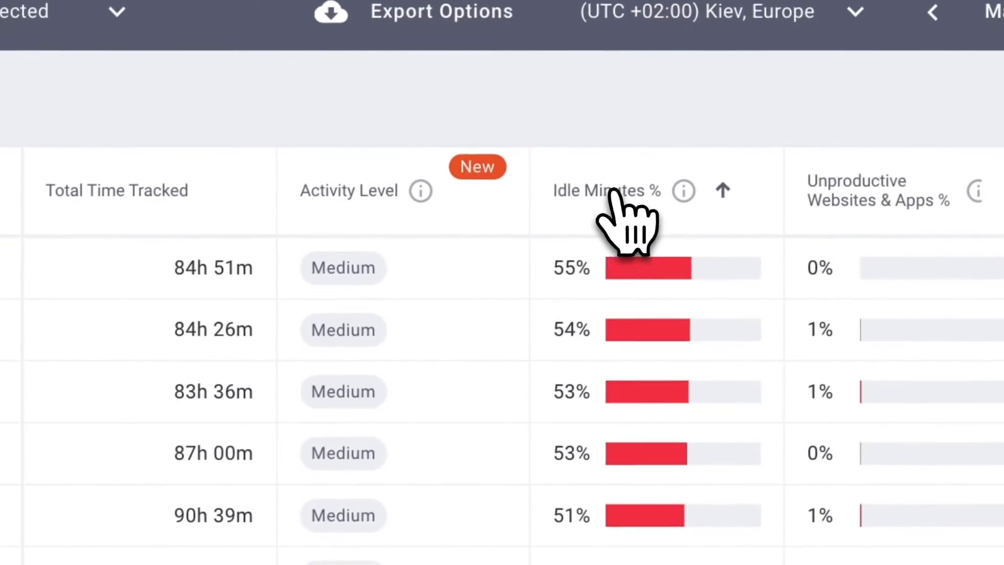
click(349, 191)
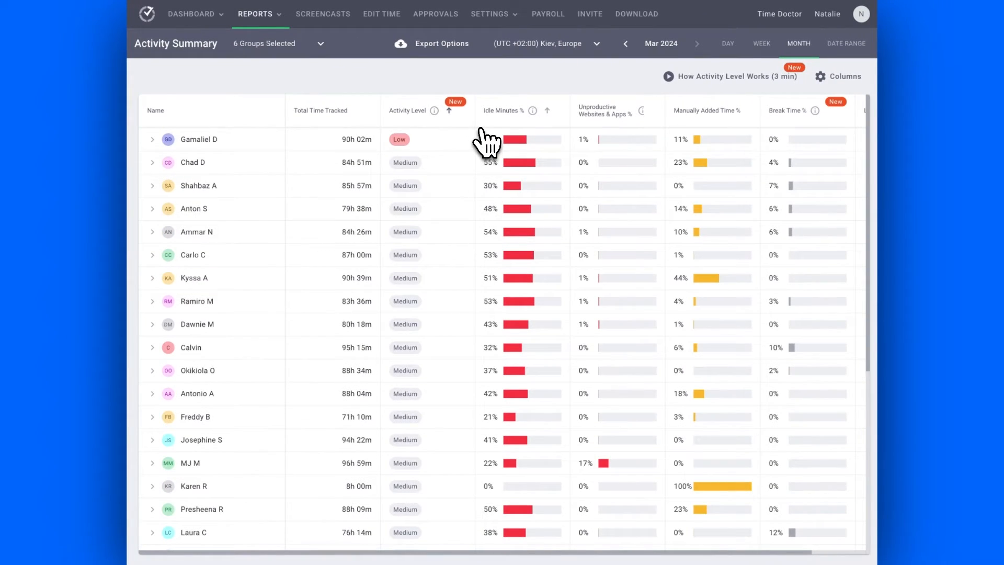
mouse_move(631, 301)
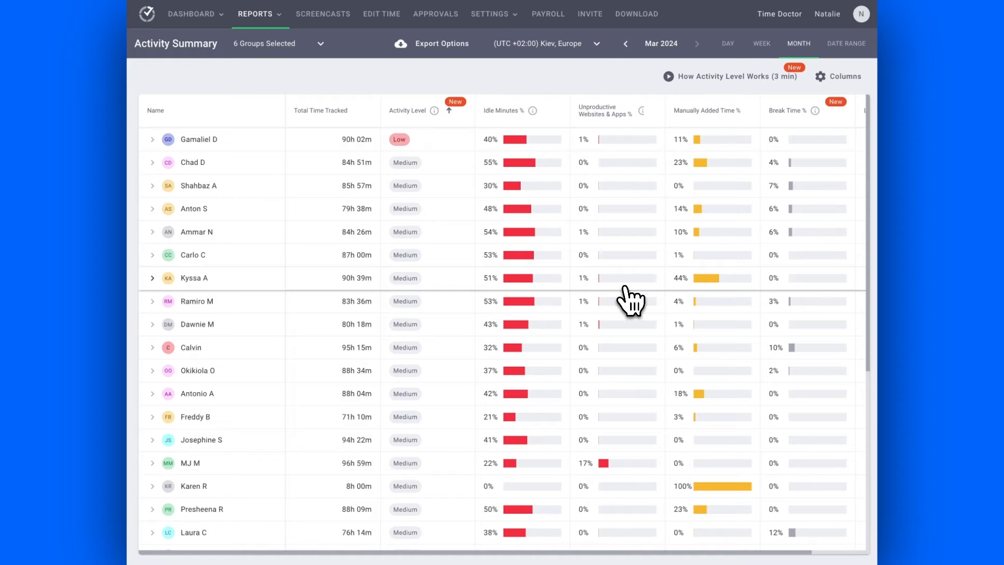
click(191, 13)
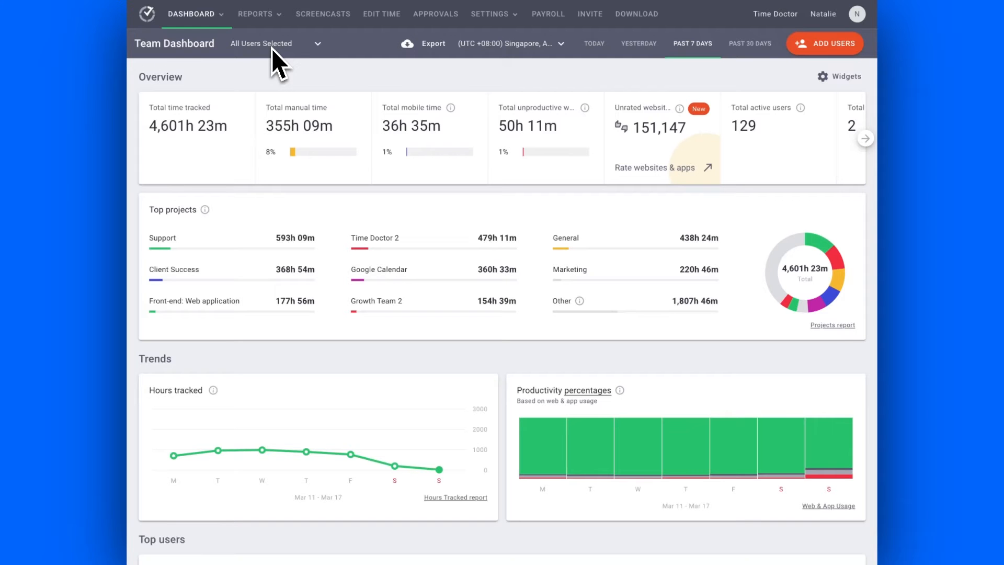
- Open the March 2024 Web & App Usage report with users ranked by computer time
click(254, 14)
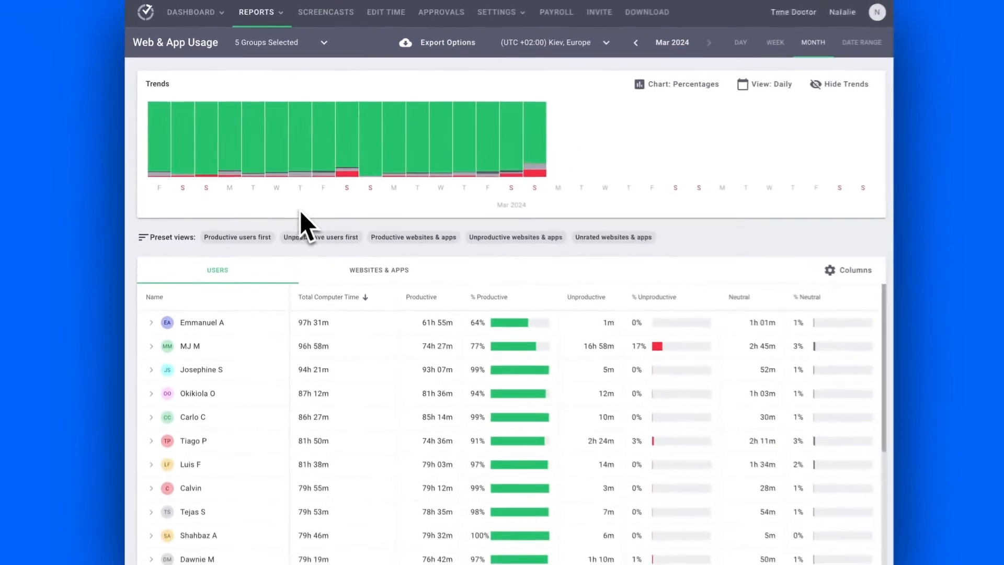
mouse_move(445, 166)
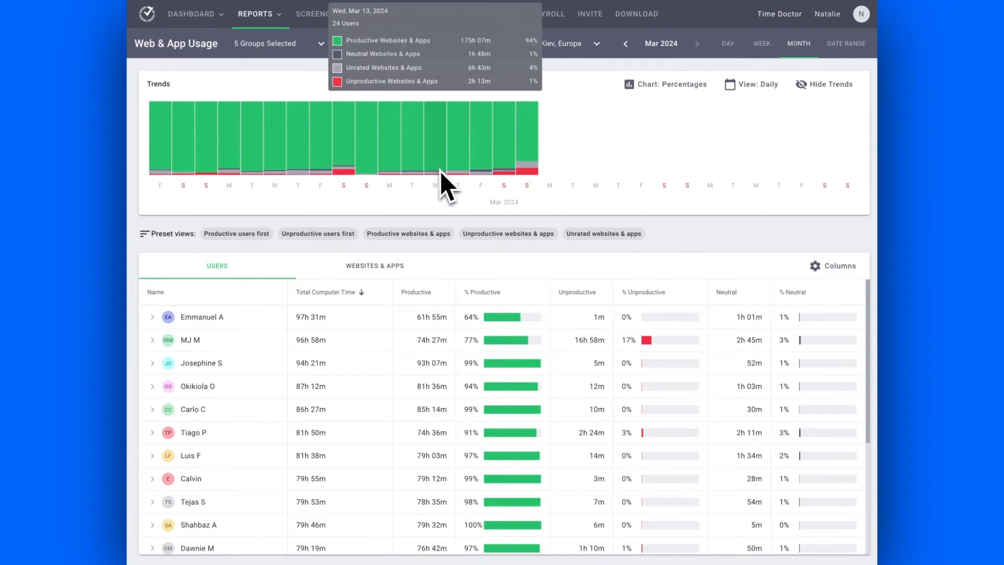
mouse_move(397, 176)
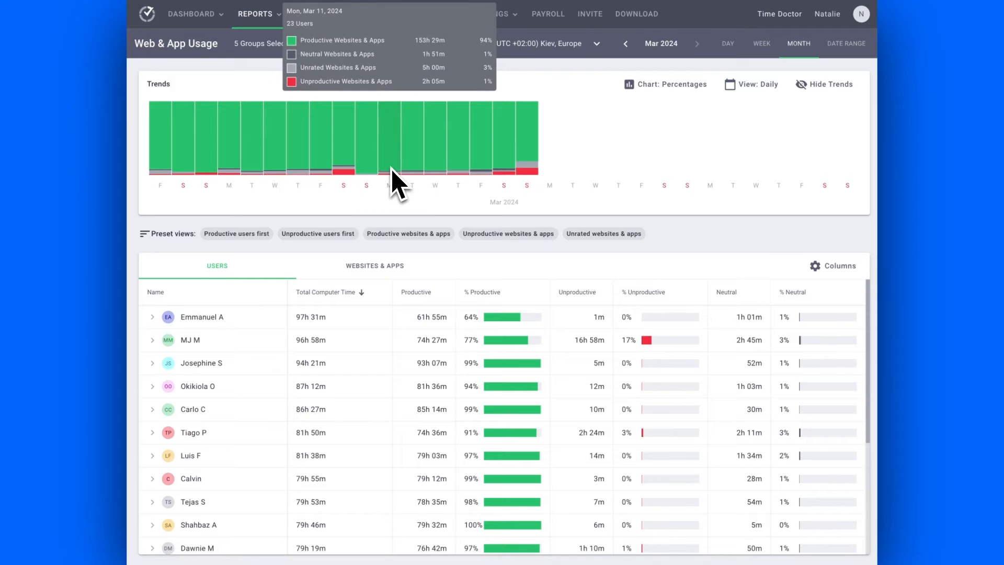
- Switch to the Websites & Apps breakdown, led by Slack and Google Docs
click(374, 265)
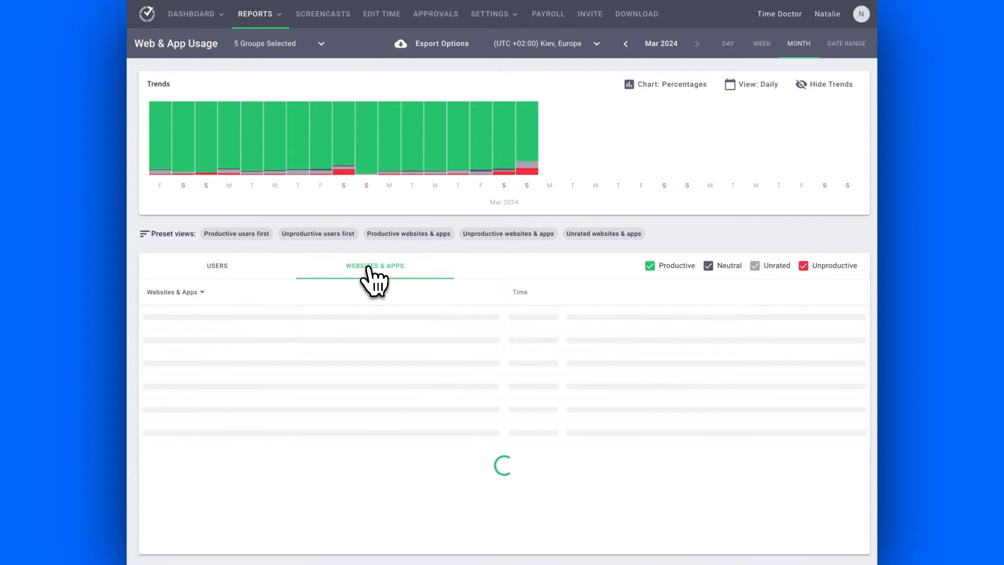
click(374, 265)
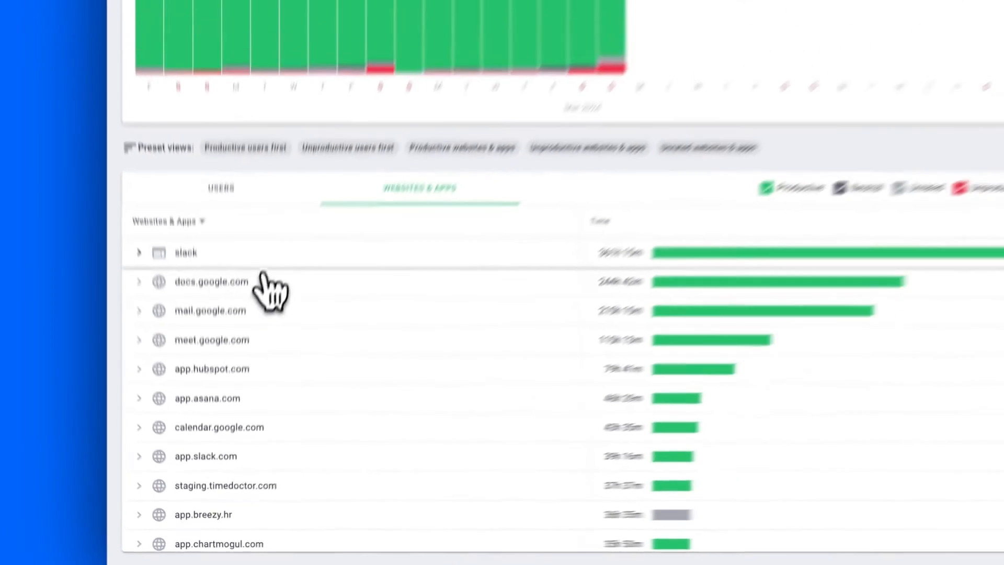
- Open Slack's per-user panel and scroll through each user's 361h 15m share
click(185, 252)
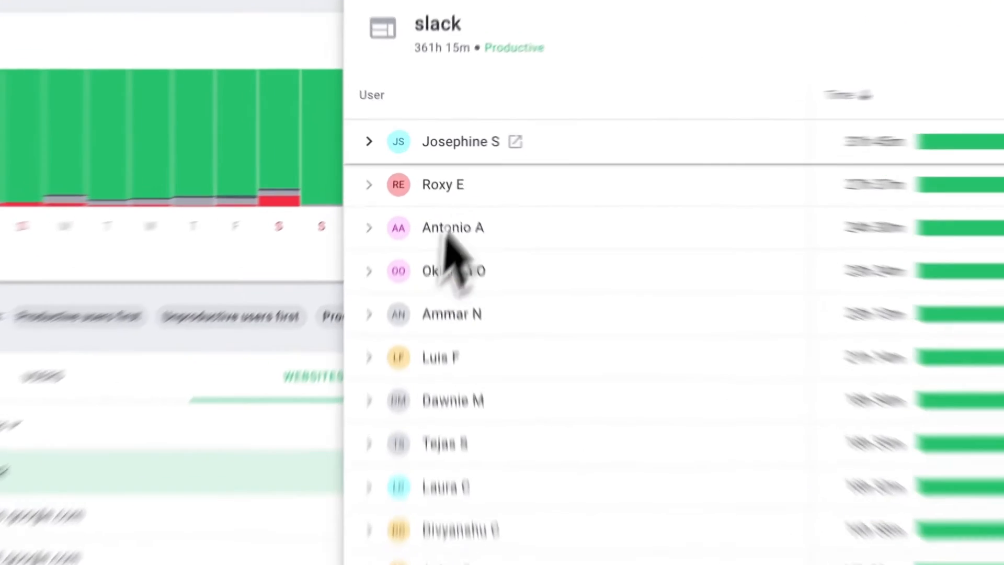
scroll(down, 3)
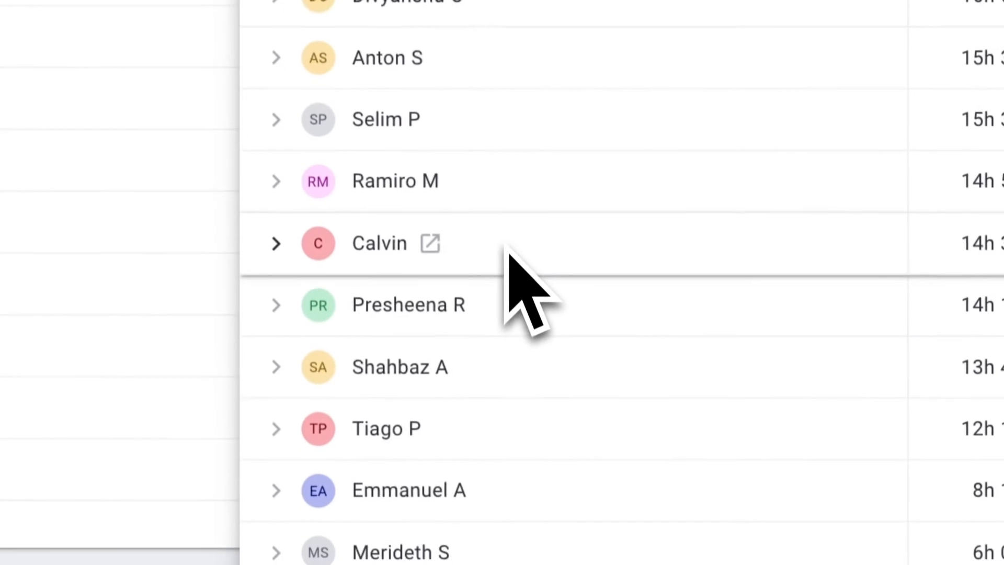